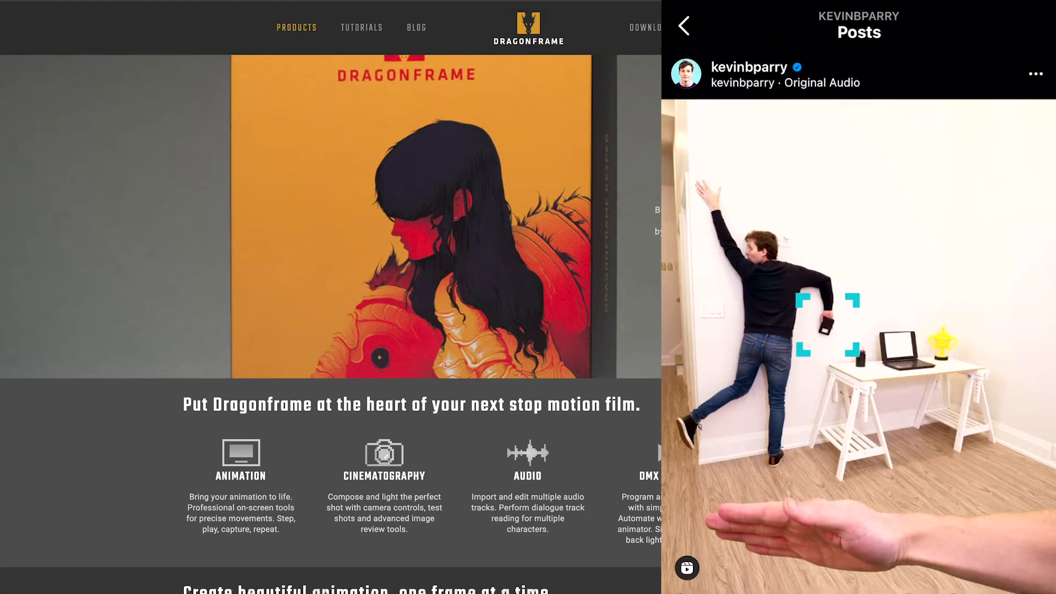
Step: Confirm Yes in the Delete images dialog to remove the selected unwanted frames from disk
{"action": "scroll", "scroll_direction": "down", "scroll_amount": 3}
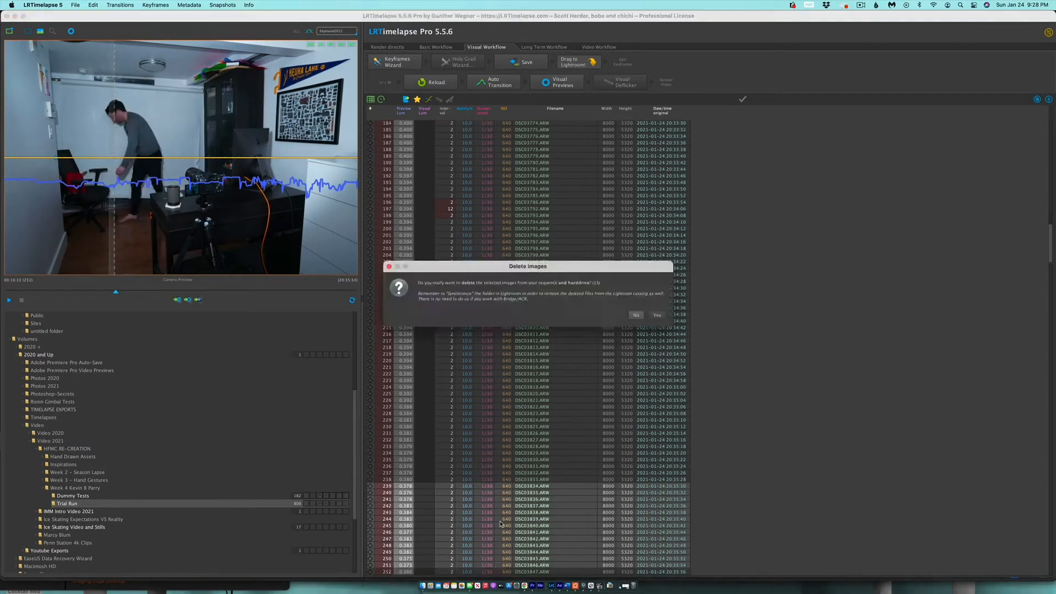
{"action": "left_click", "coordinate": [656, 316]}
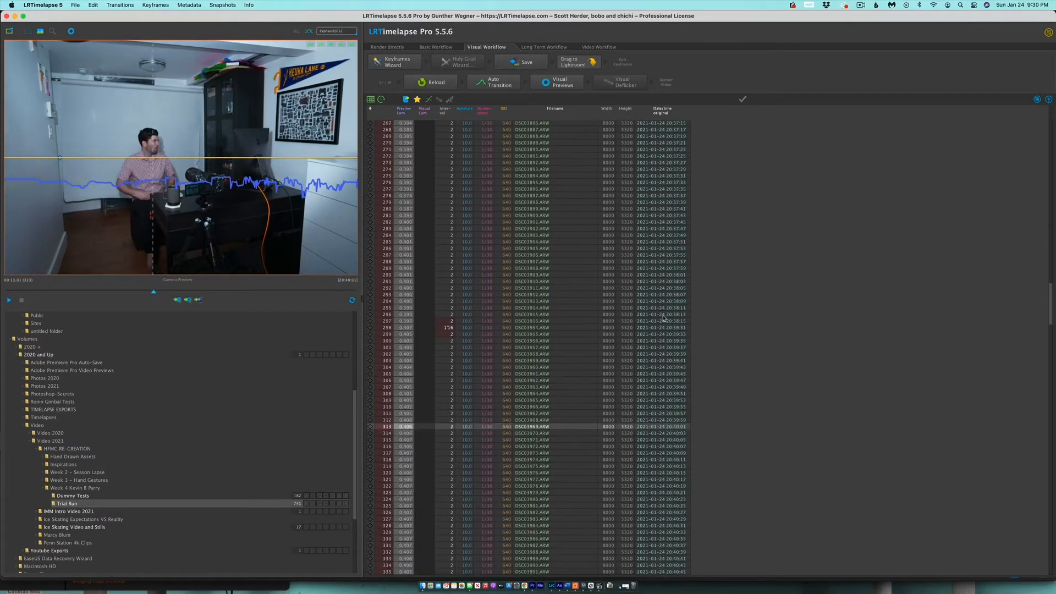